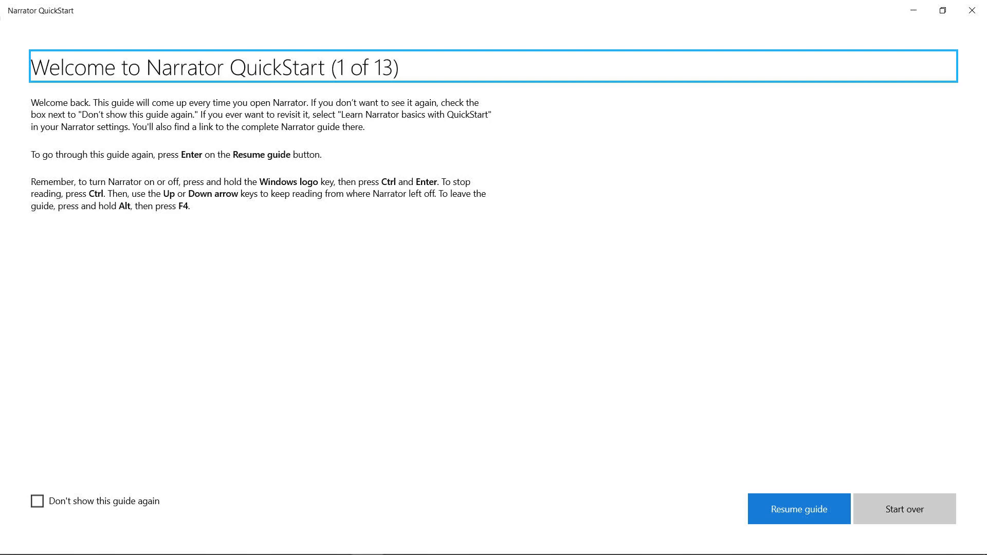
Step: Resume the guide from the welcome screen to reach 'Explore your keyboard' (2 of 13)
left_click(798, 508)
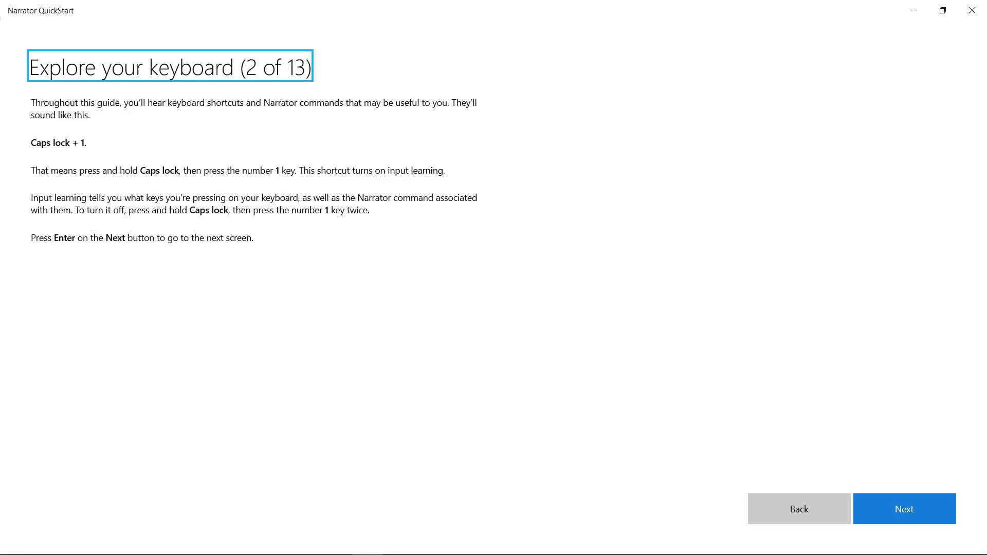
Step: Advance through the guide pages to 'Headings' (5 of 13)
left_click(903, 508)
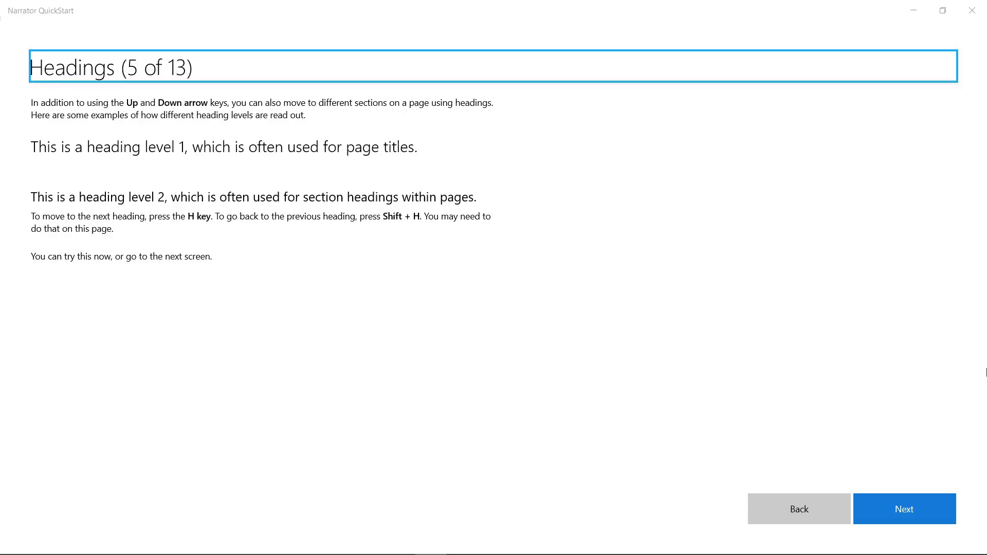
Step: Advance the guide to 'Entering text' (7 of 13) with its practice text box
key("h")
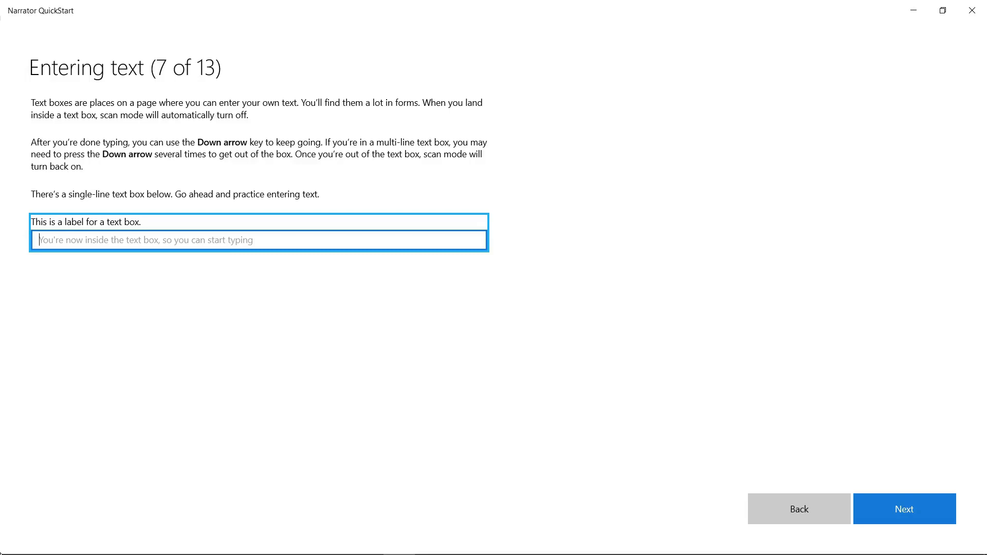
Step: Type 'he' in the practice box, then advance to 'Buttons, check boxes, and other controls' (8 of 13)
type("hell")
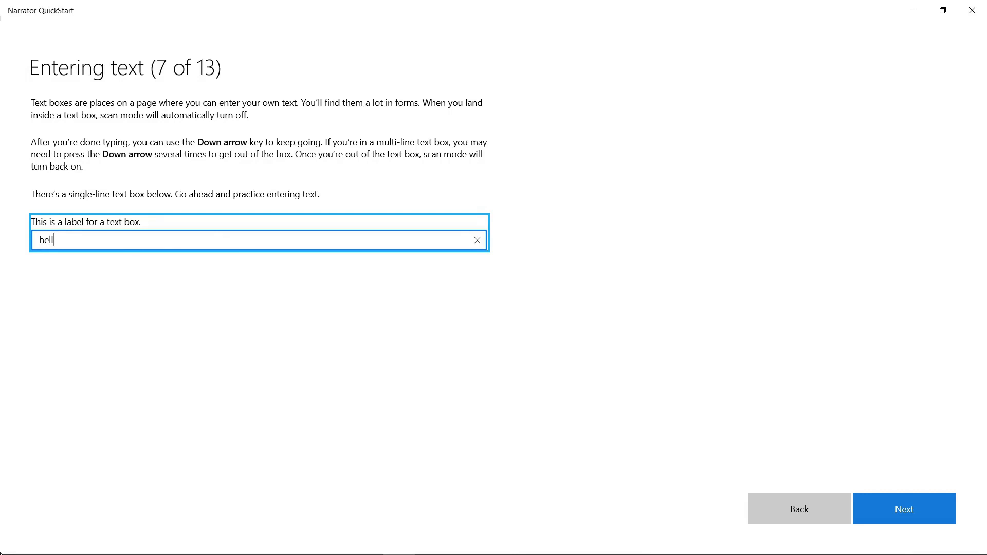
left_click(903, 508)
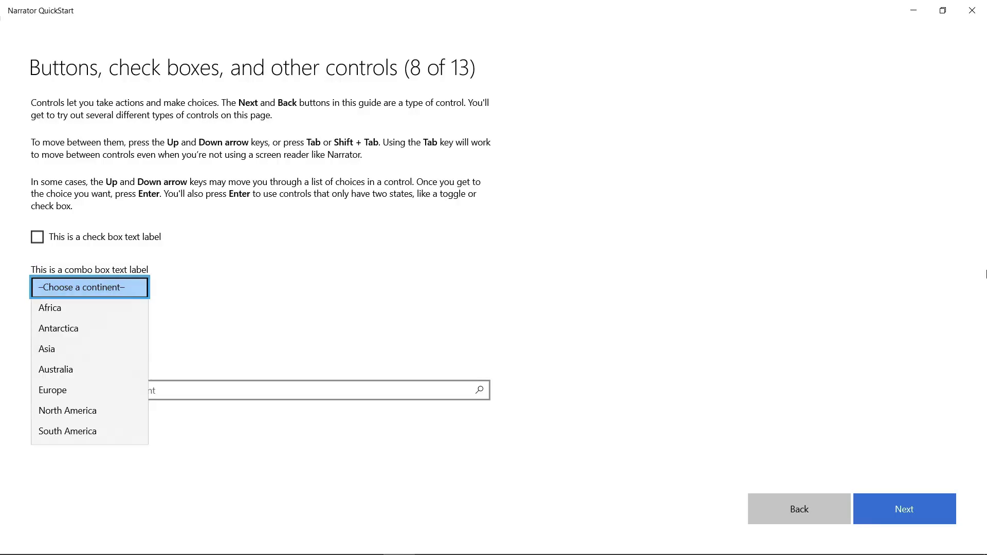
key("Down")
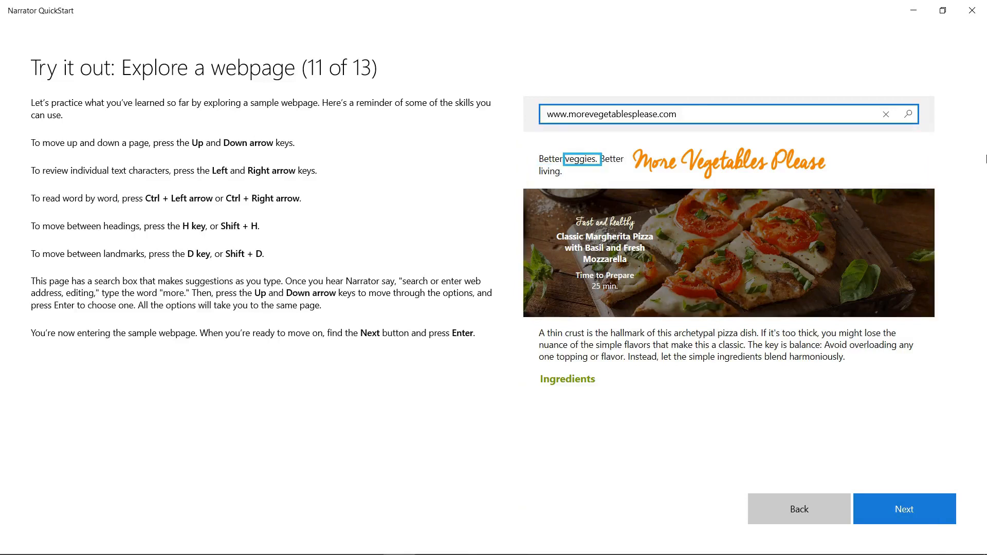
Step: Read the More Vegetables Please tagline word by word, from 'veggies' to 'living'
key("ctrl+Right")
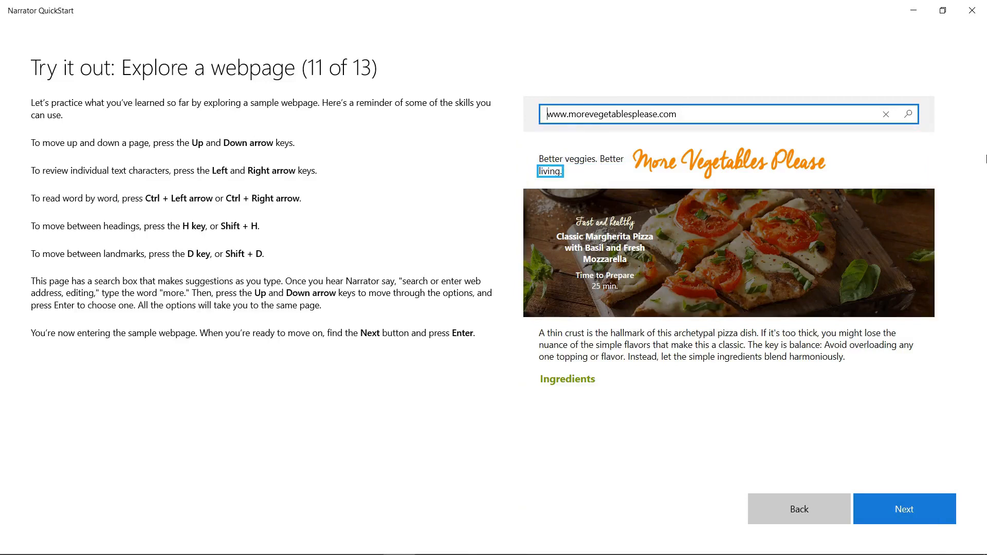